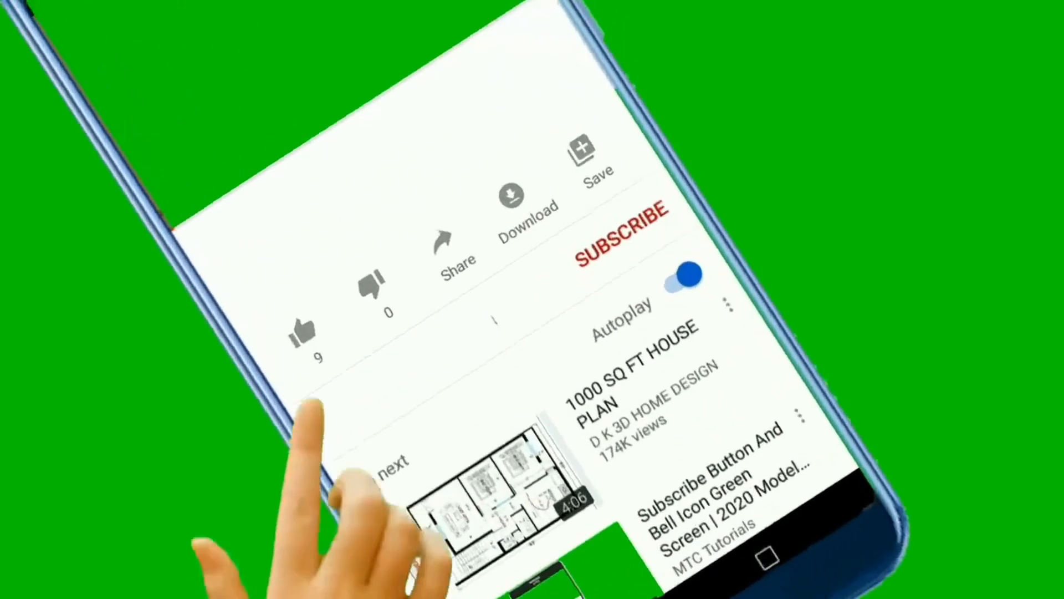
- Like the video (count 10), subscribe, and reveal the All/Personalized/None notification choices via the bell
left_click(299, 330)
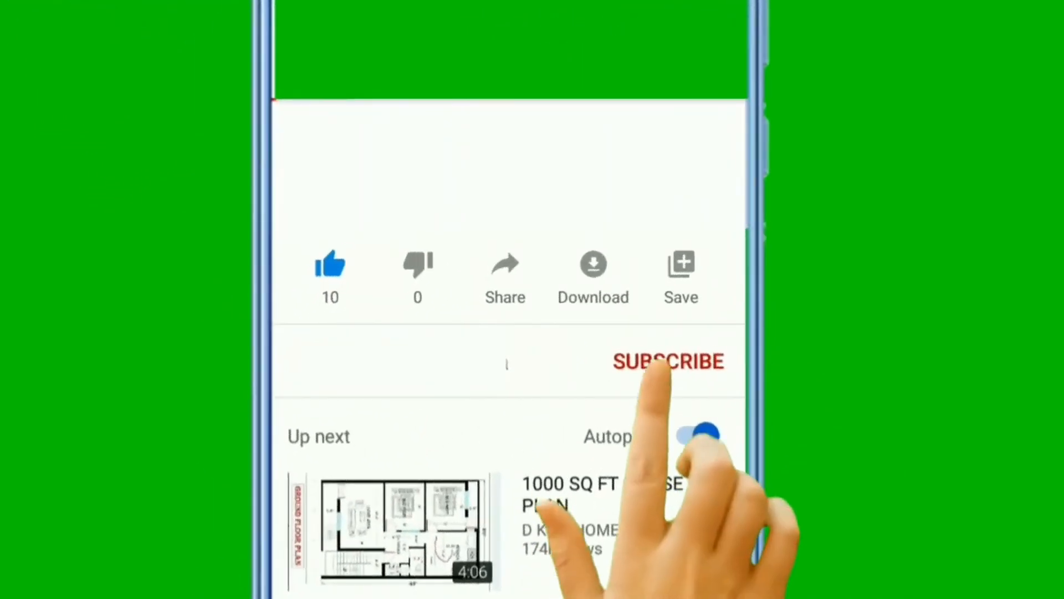
left_click(668, 360)
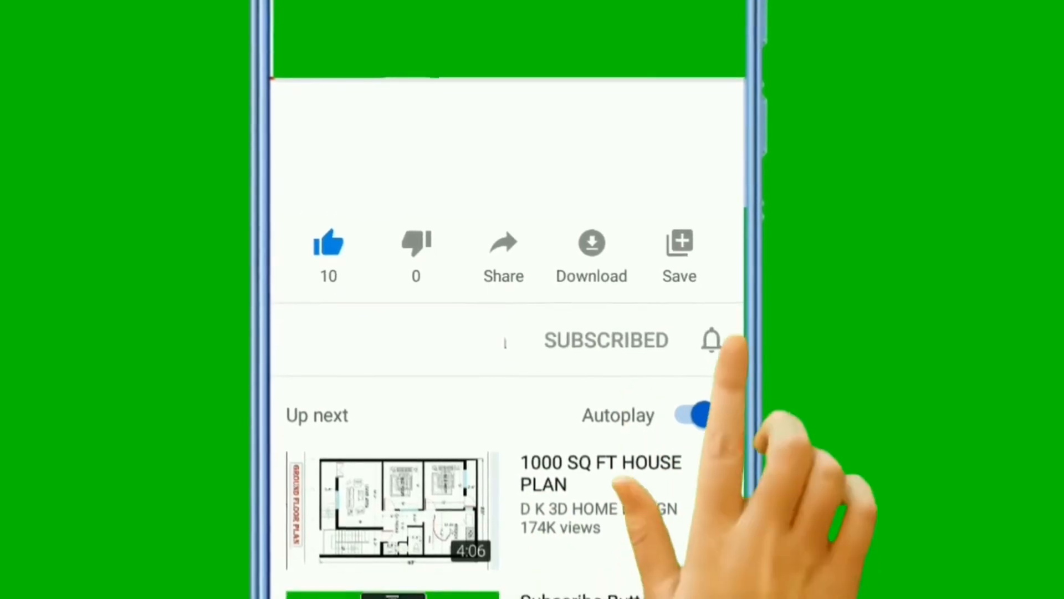
left_click(711, 340)
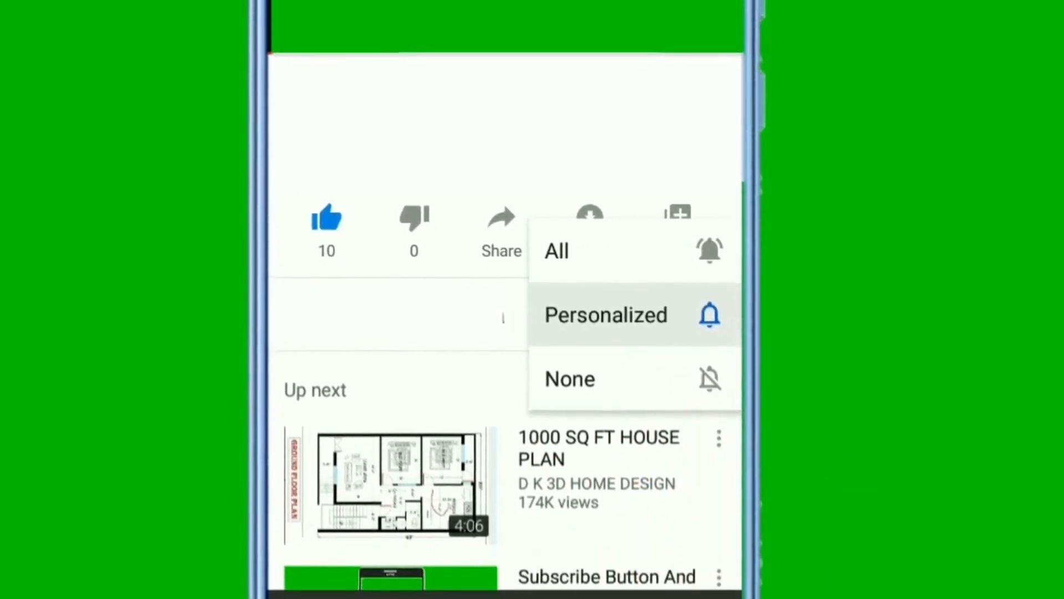